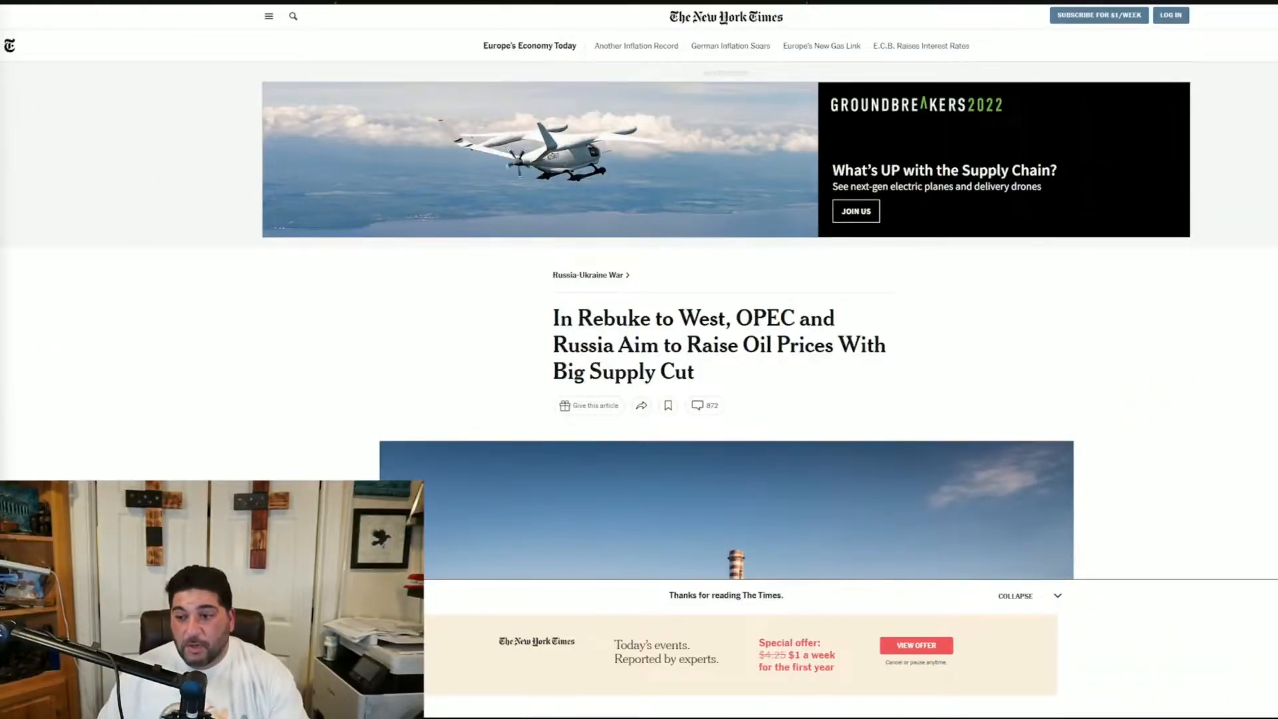
scroll(down, 3)
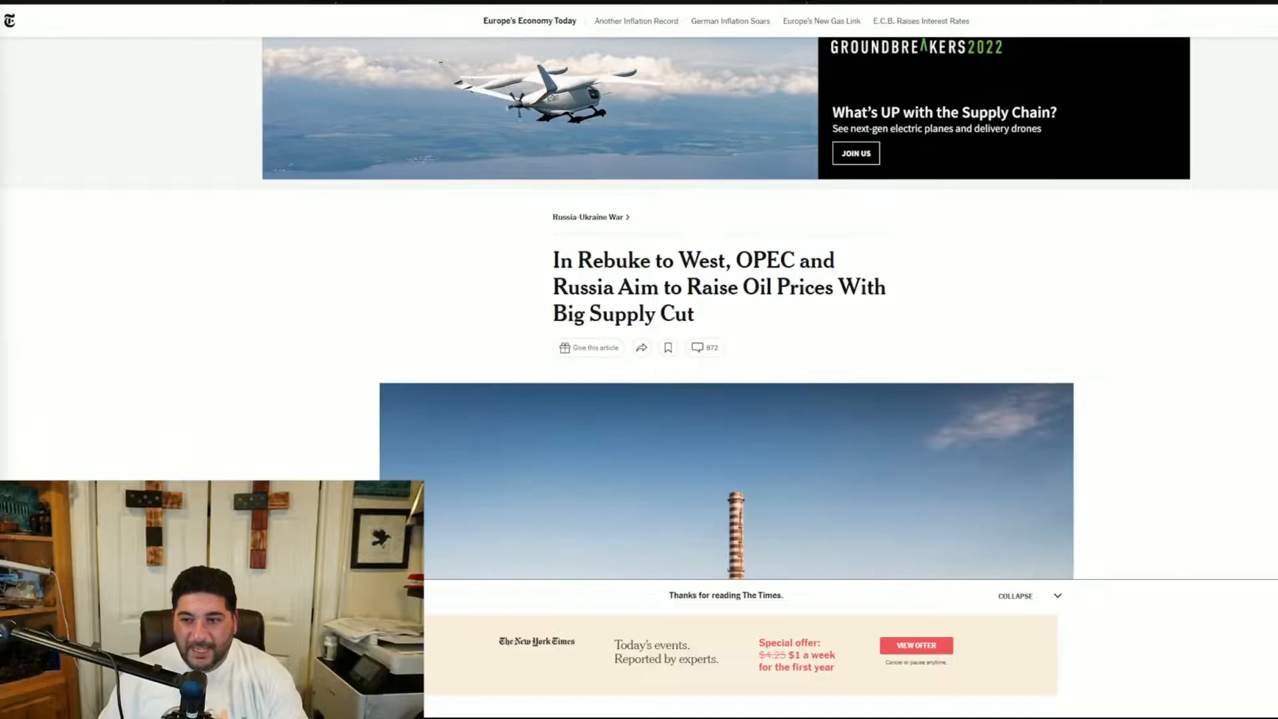
scroll(down, 3)
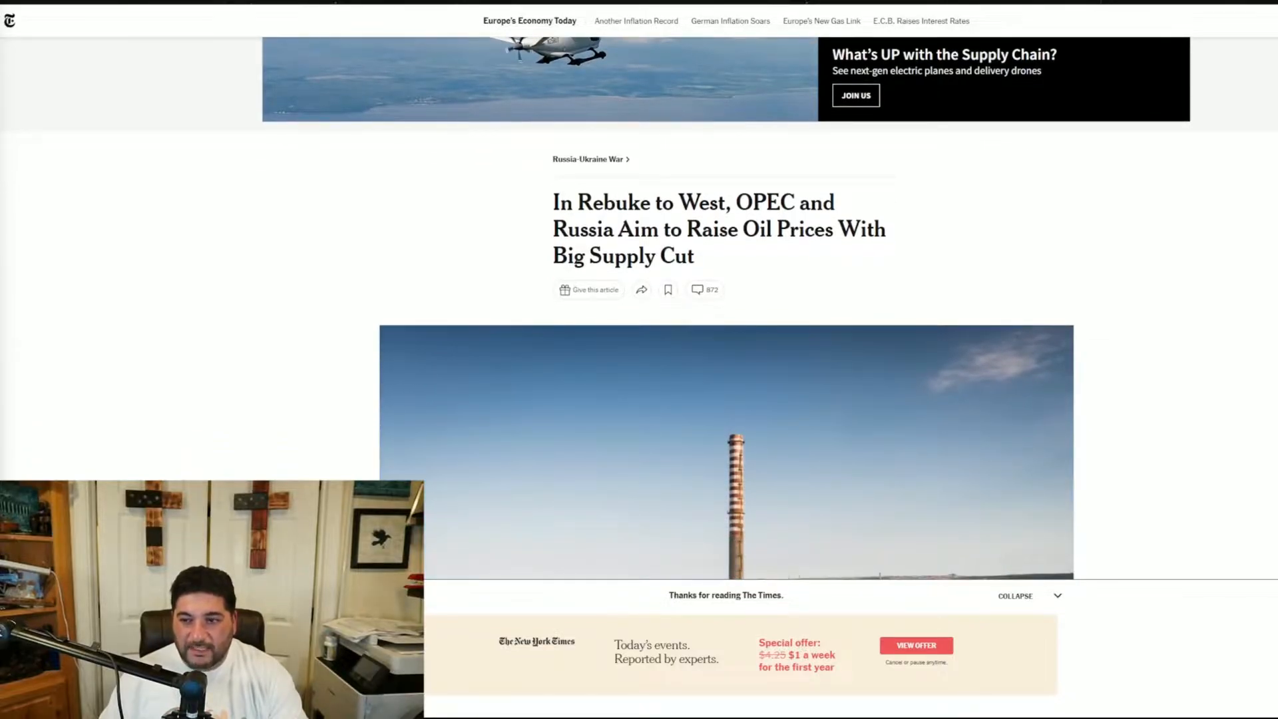
scroll(down, 3)
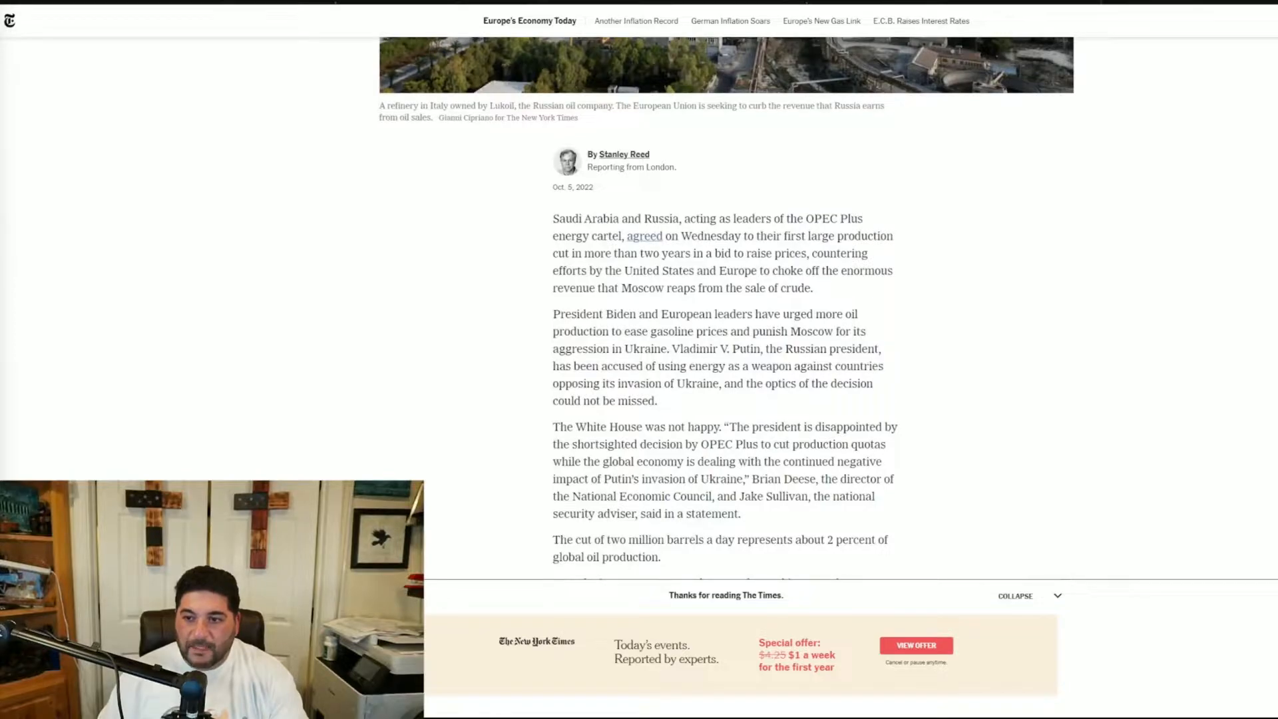
scroll(down, 3)
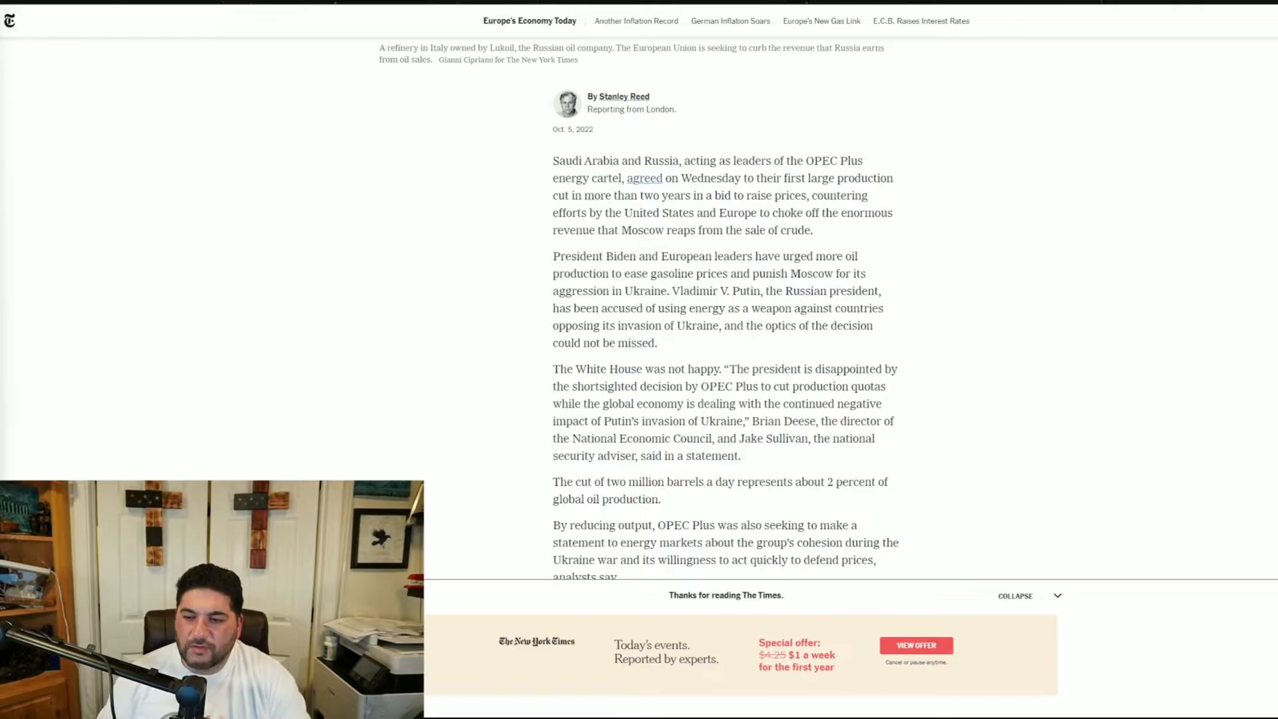
scroll(down, 3)
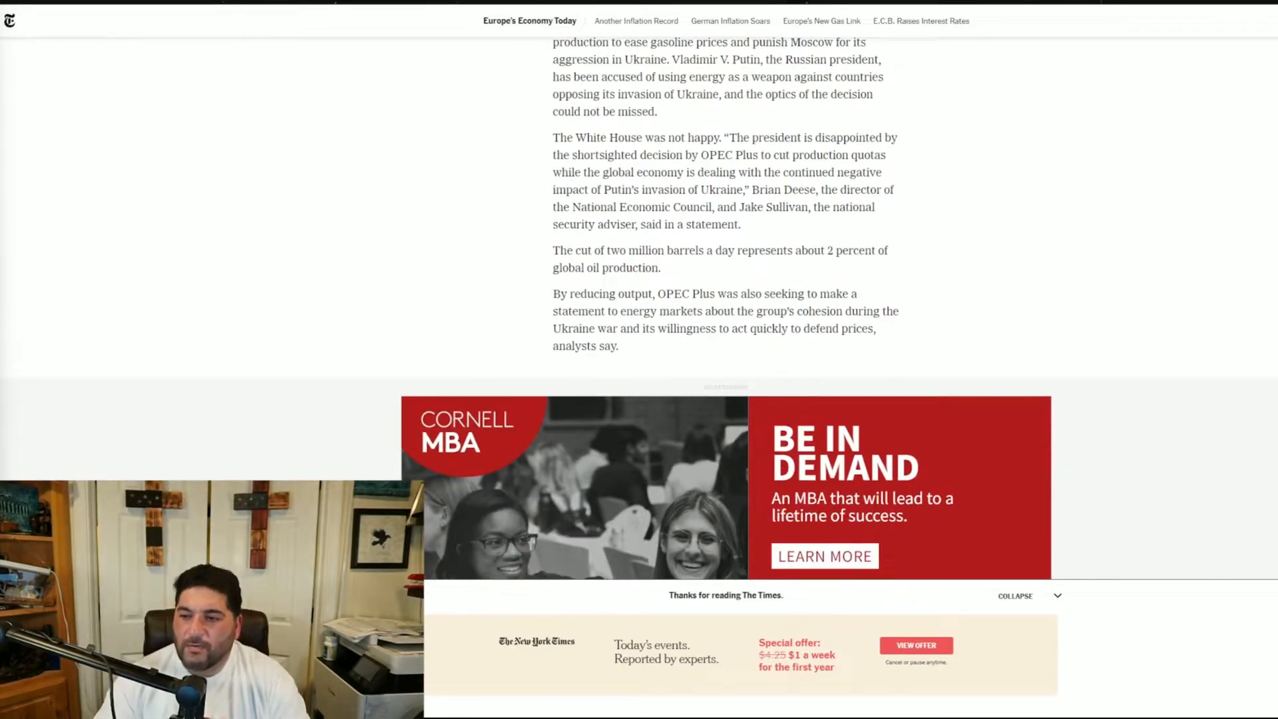